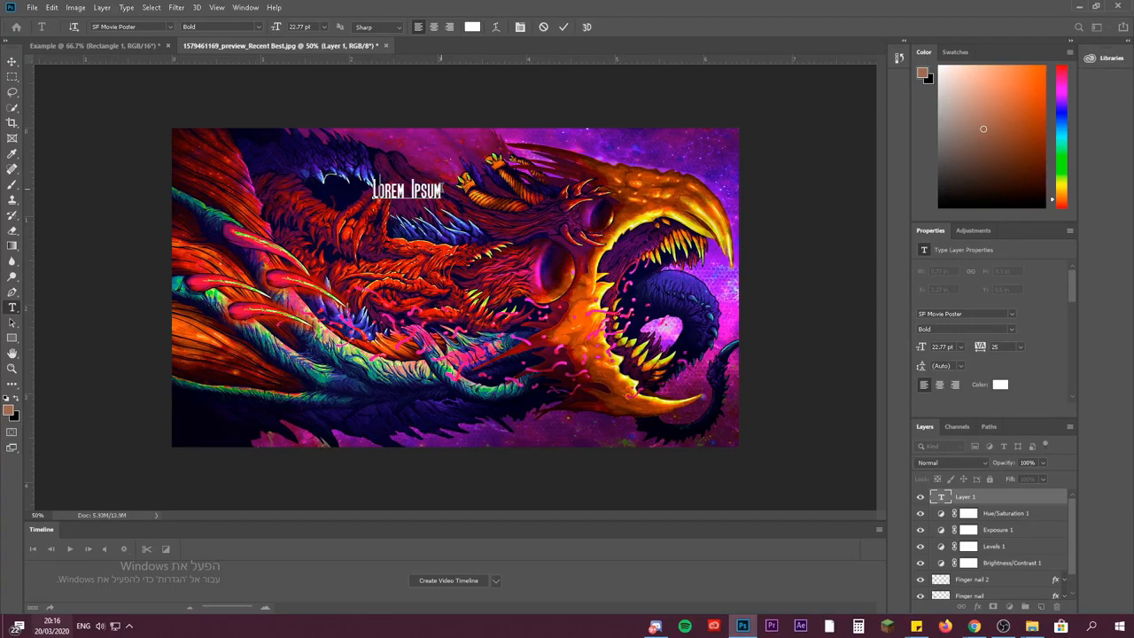
Replace the Lorem Ipsum placeholder with the word 'Dragon' and commit it.
type("Dra")
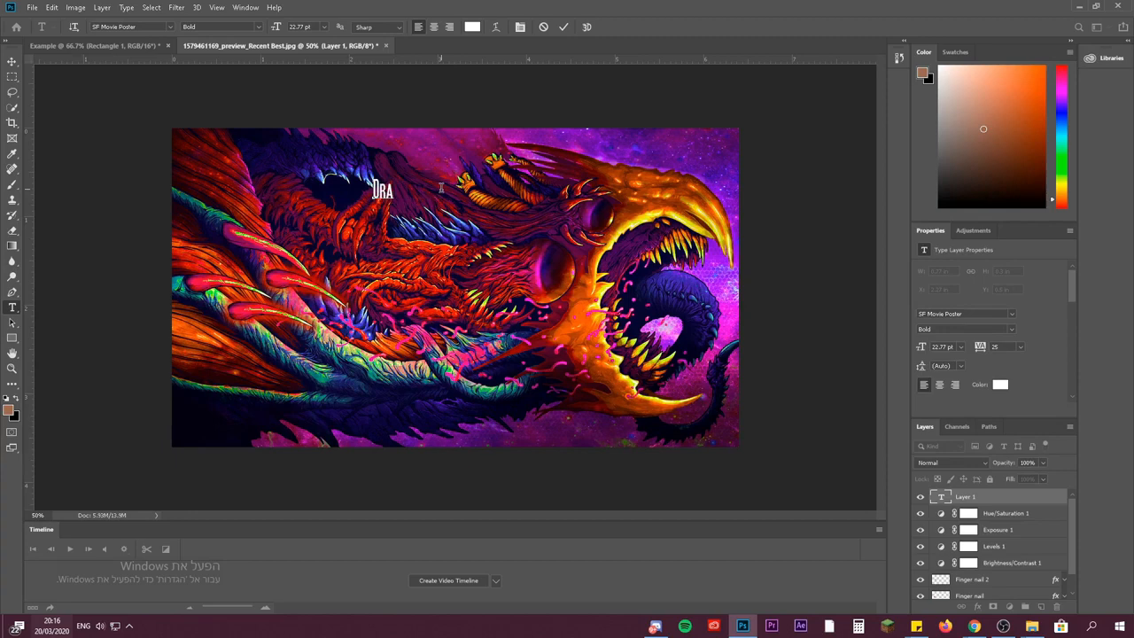
type("gon")
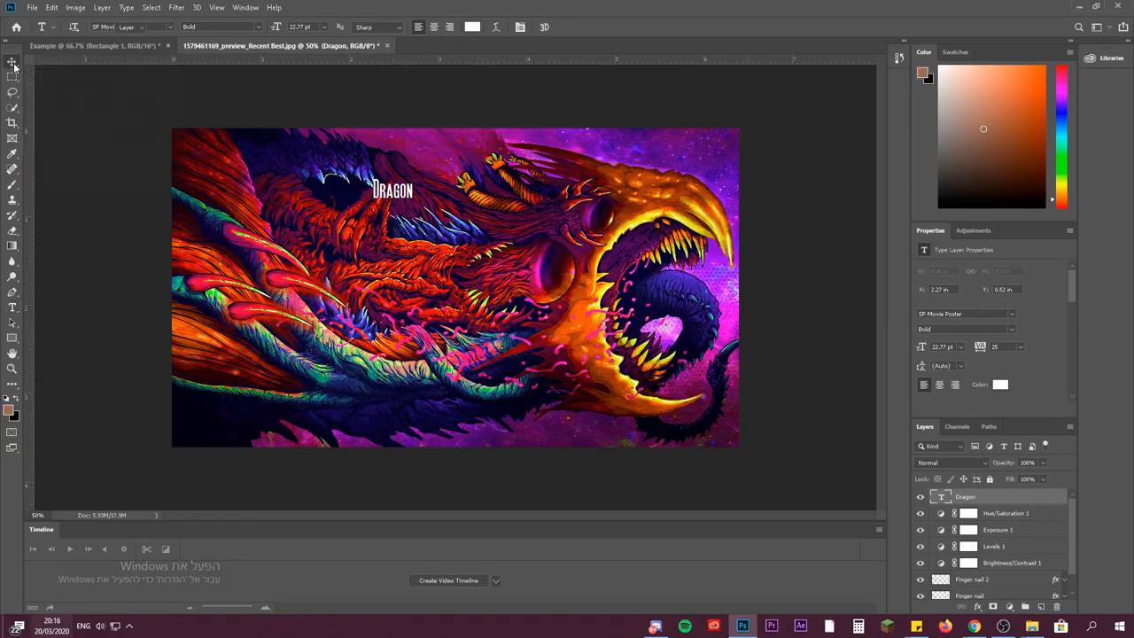
left_click(12, 62)
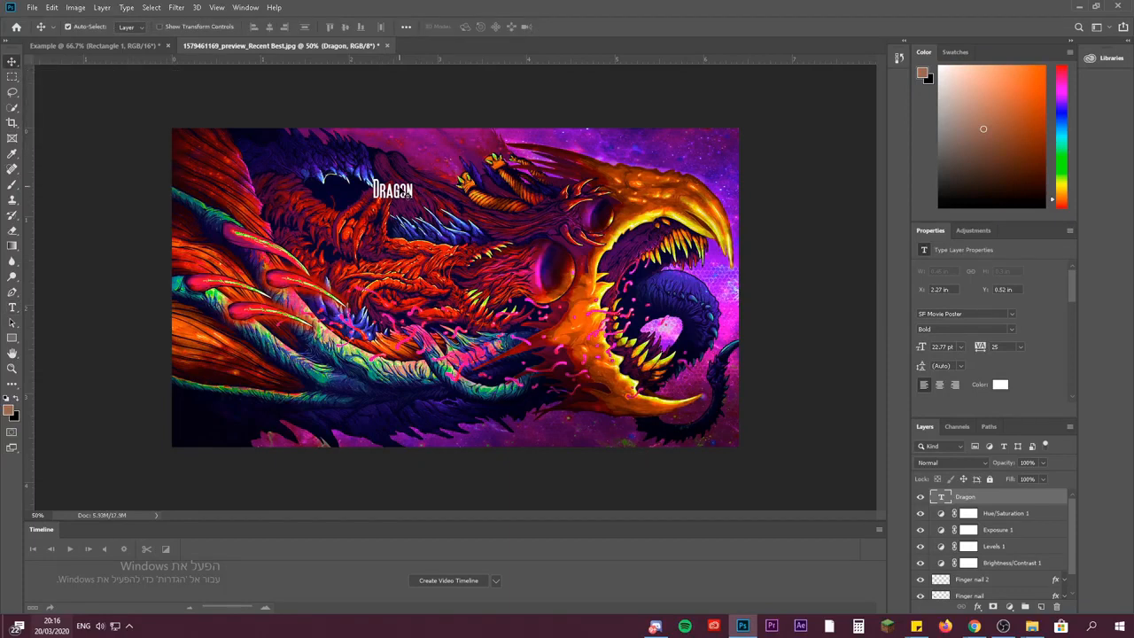
Scale the Dragon title up and move it to the bottom centre of the artwork.
left_click_drag(394, 188, 426, 233)
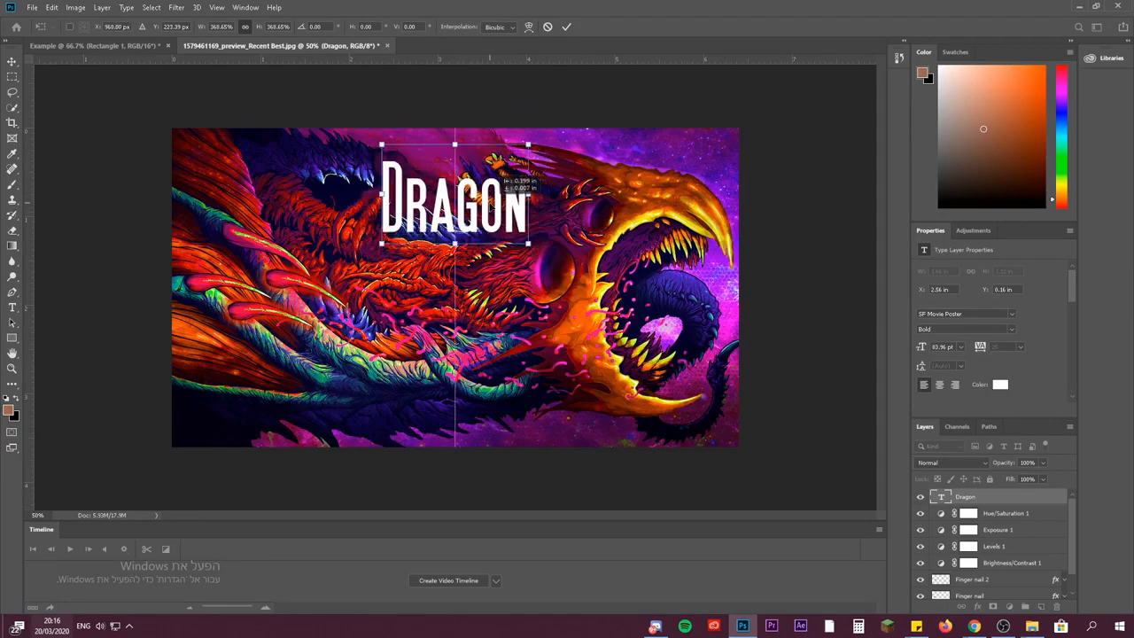
left_click_drag(454, 191, 454, 186)
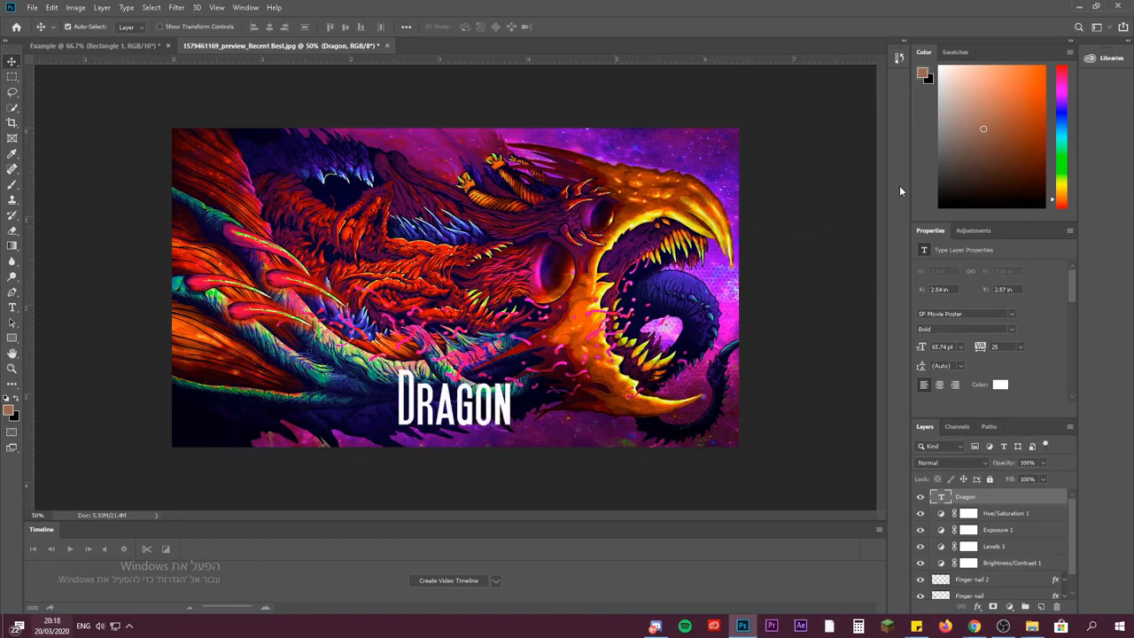
mouse_move(576, 410)
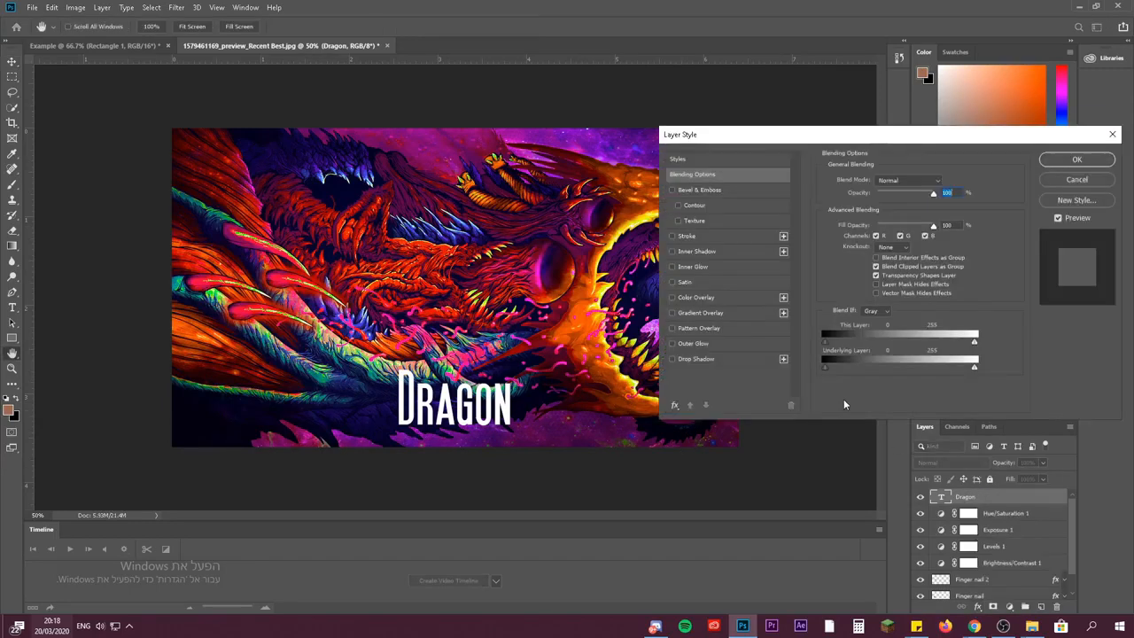
mouse_move(718, 296)
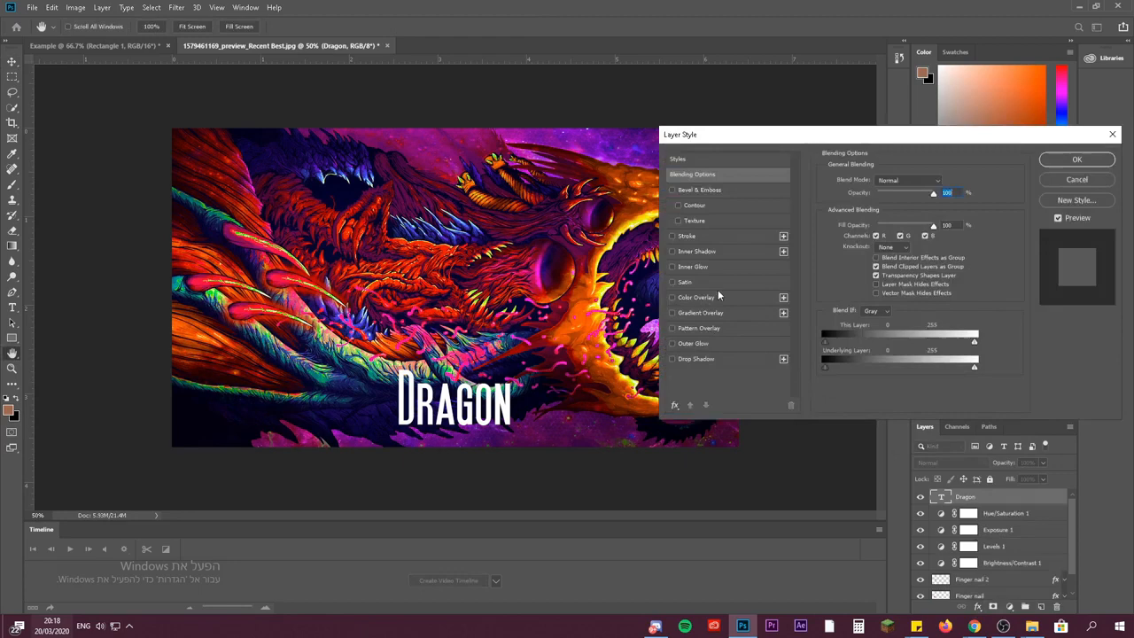
Try Overlay, settle on Color Dodge blending with adjusted opacity, and add a drop shadow.
left_click(908, 181)
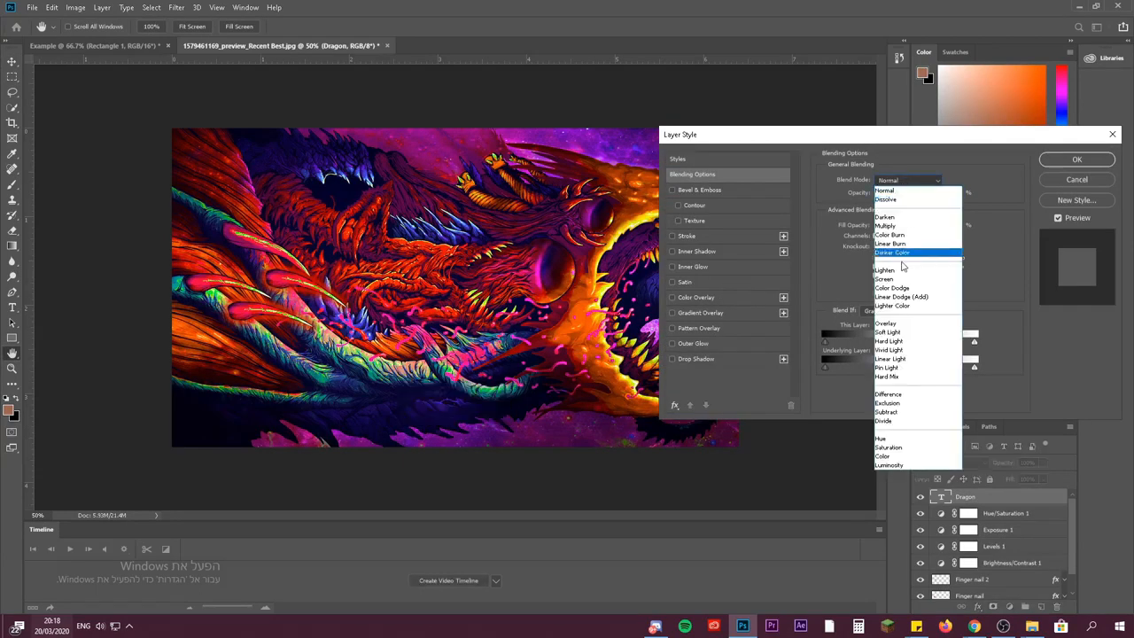
left_click(886, 323)
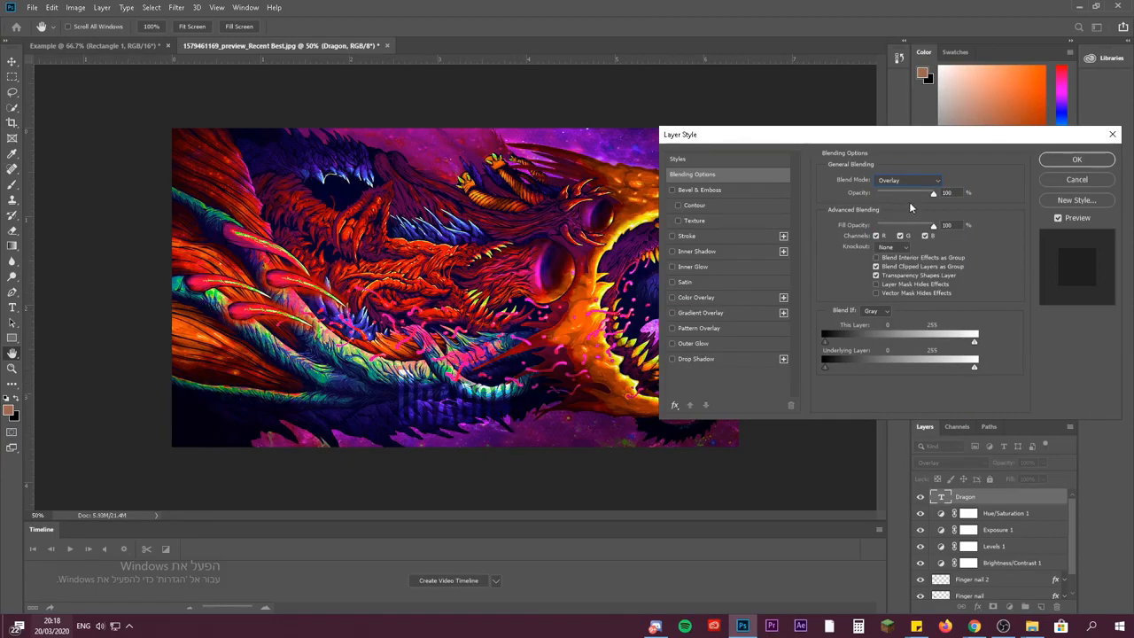
left_click_drag(932, 192, 901, 191)
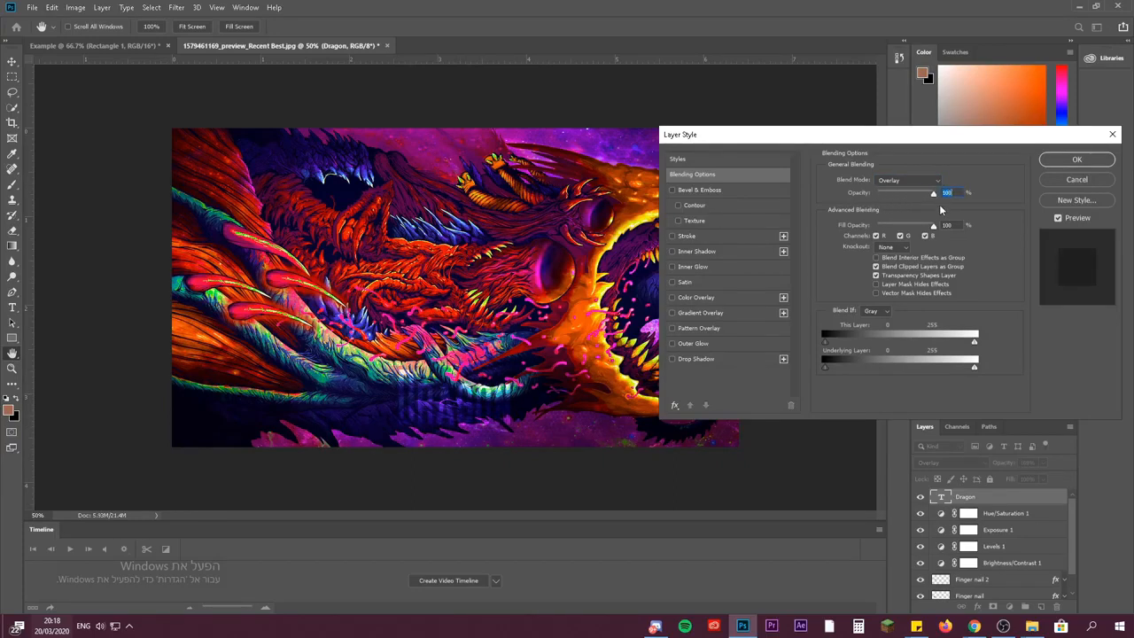
left_click(907, 181)
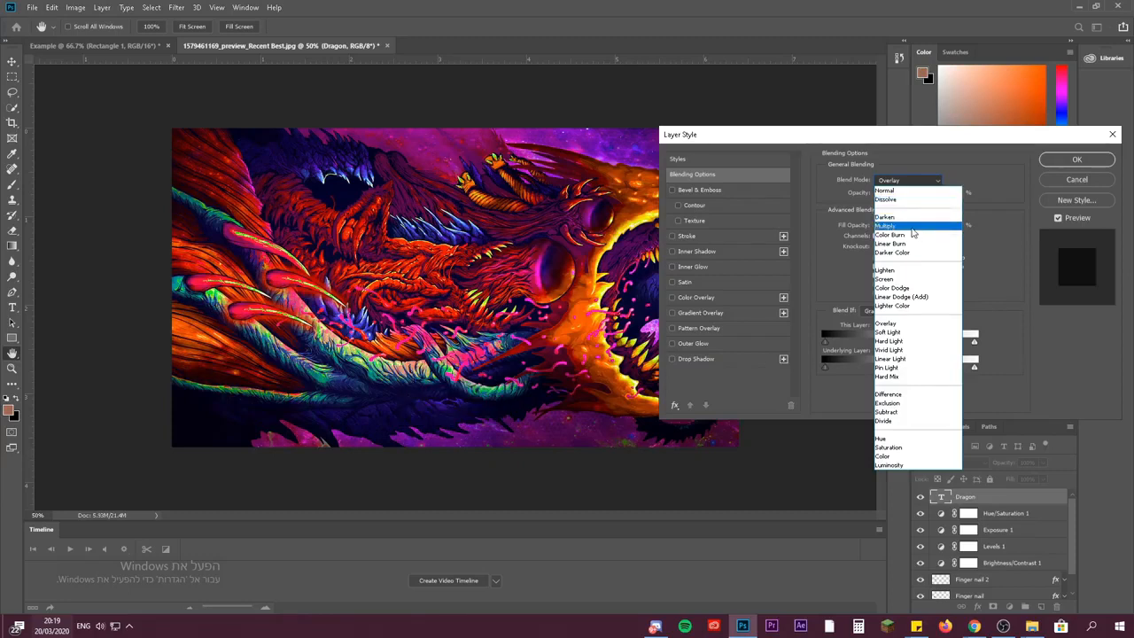
mouse_move(905, 257)
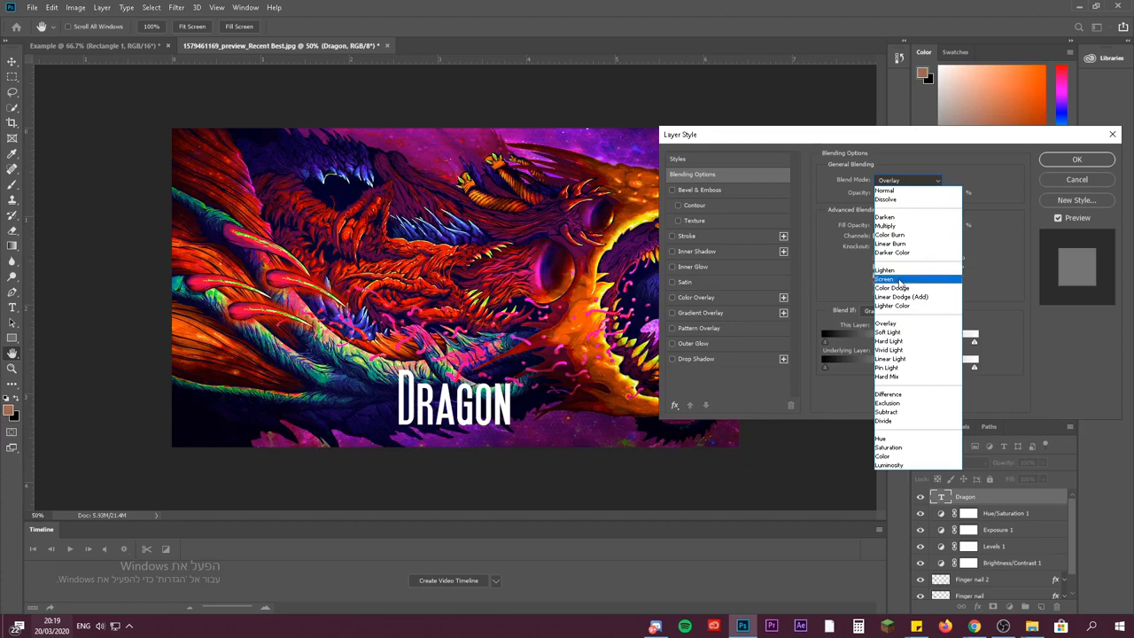
mouse_move(893, 287)
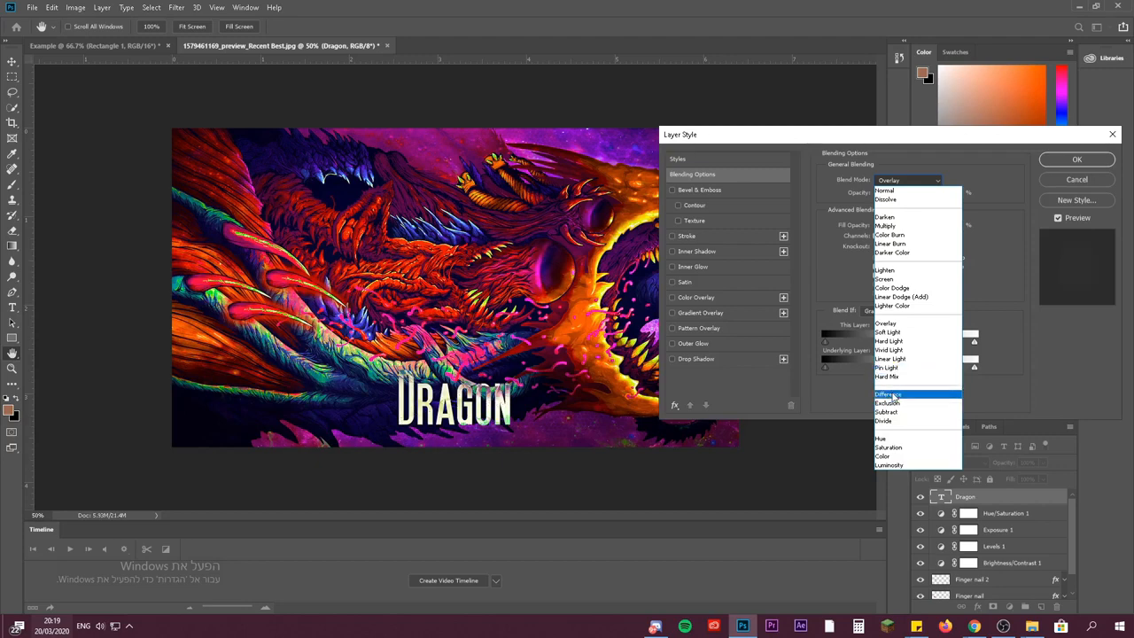
mouse_move(900, 296)
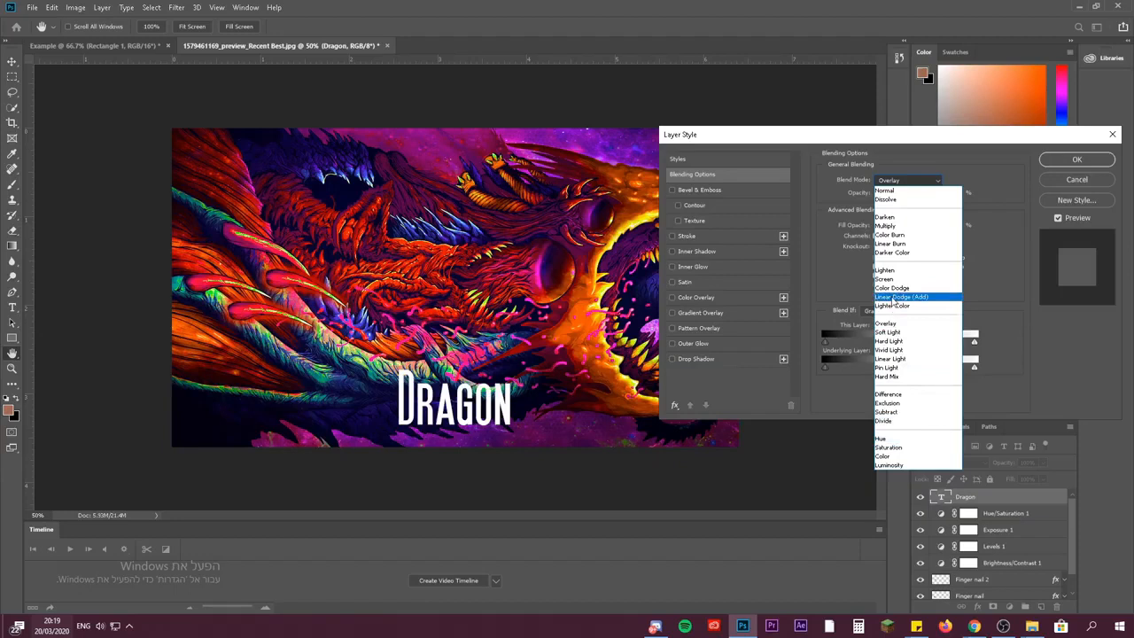
mouse_move(891, 288)
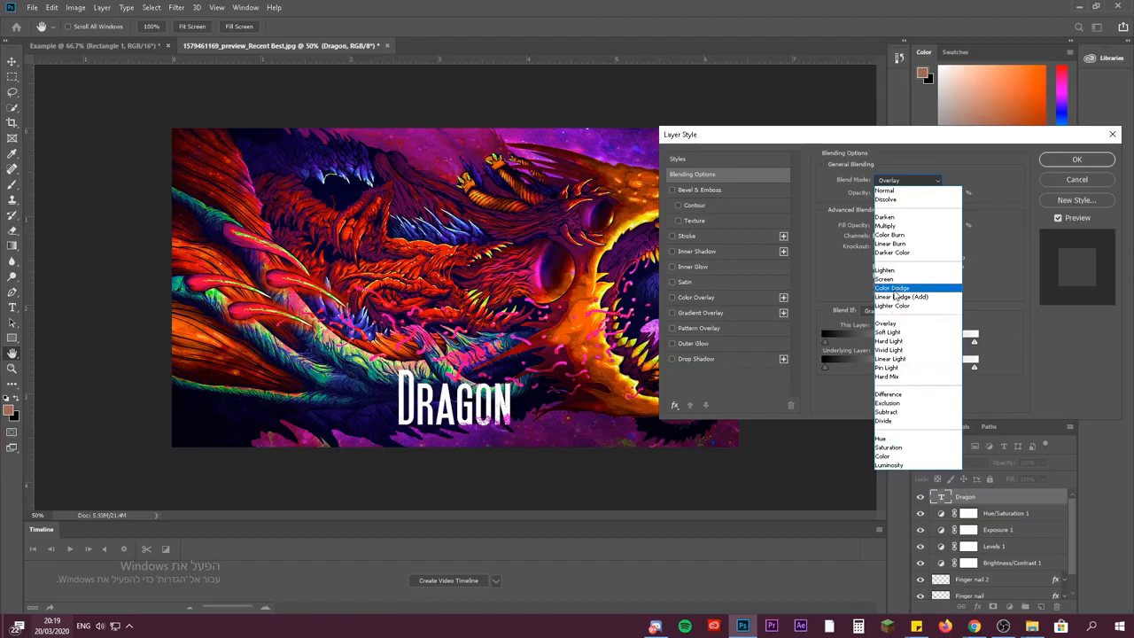
left_click(893, 287)
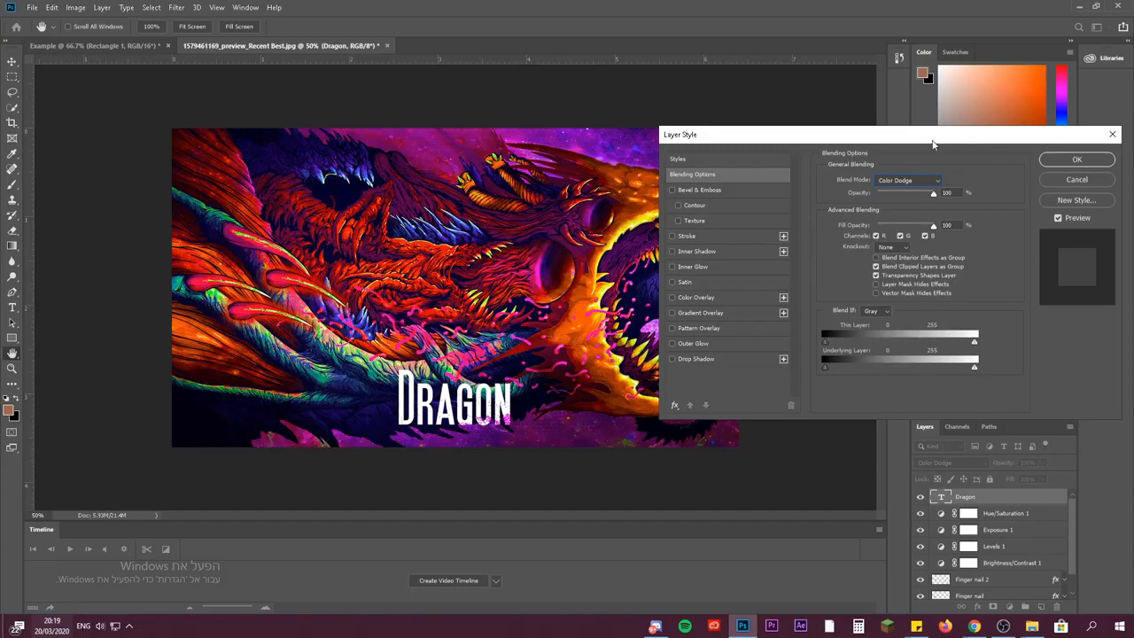
mouse_move(882, 156)
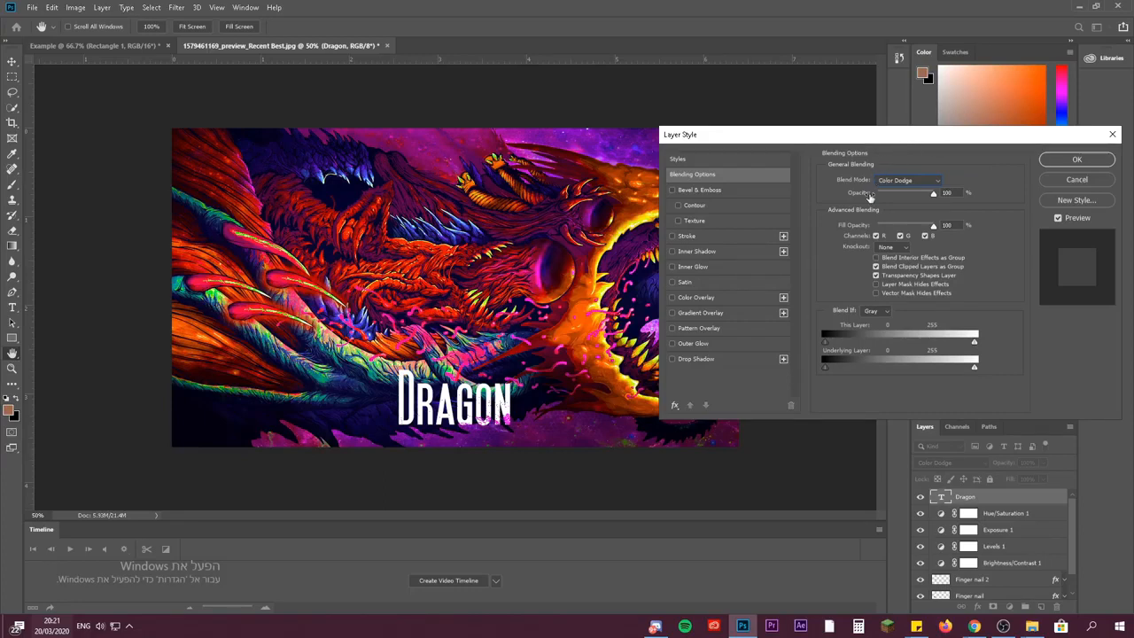
left_click(697, 359)
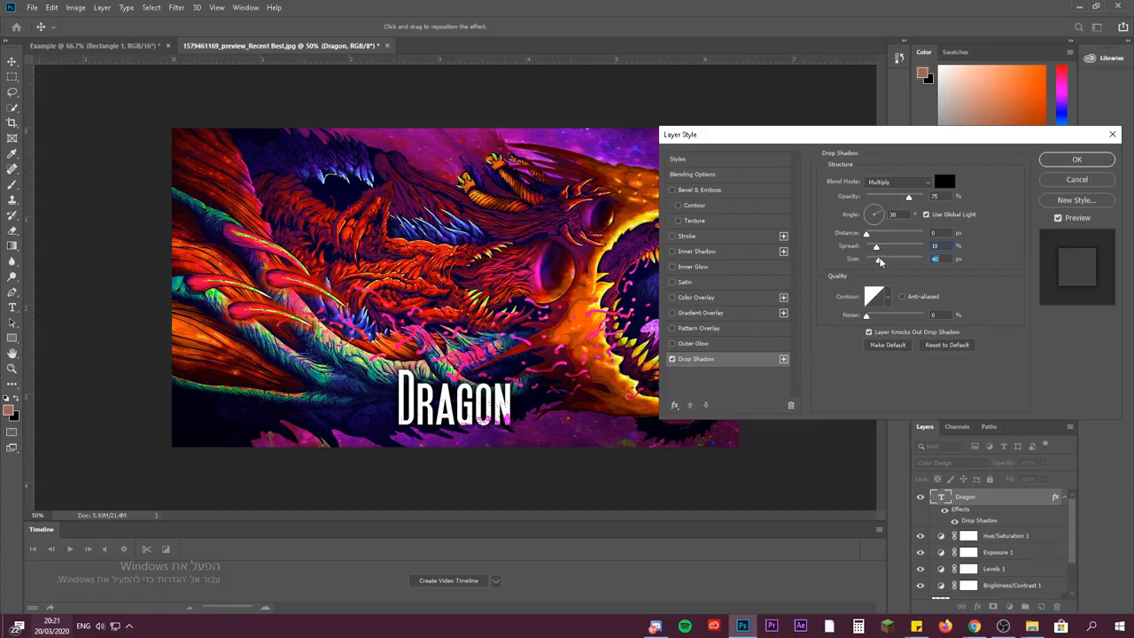
Enable Outer Glow, pick an orange glow colour, and apply the layer style.
left_click(695, 344)
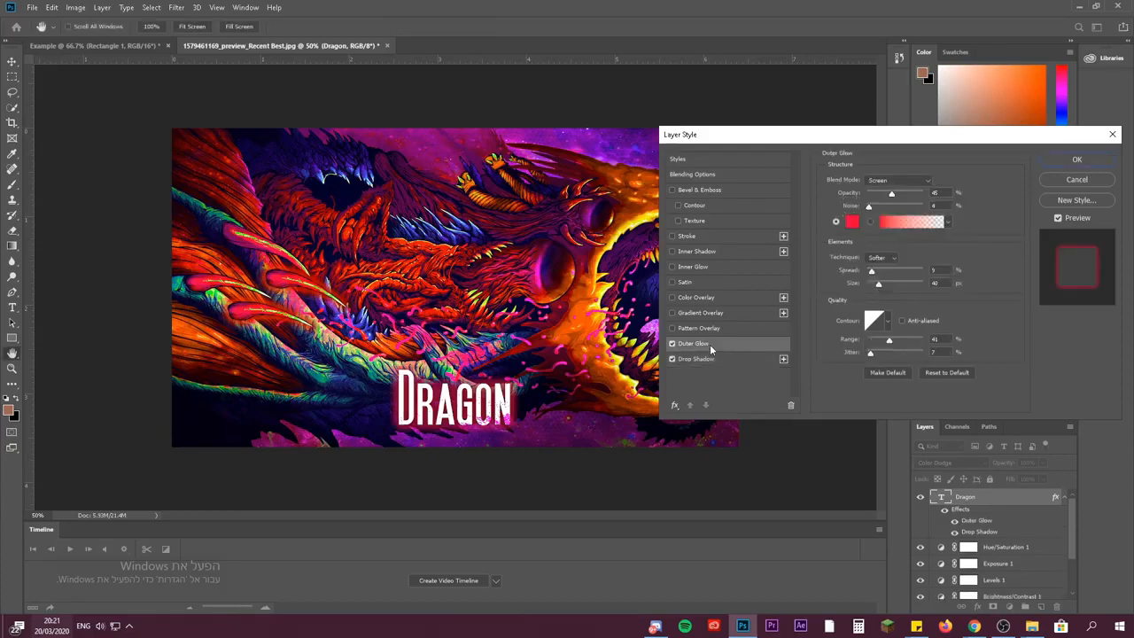
left_click_drag(894, 193, 875, 193)
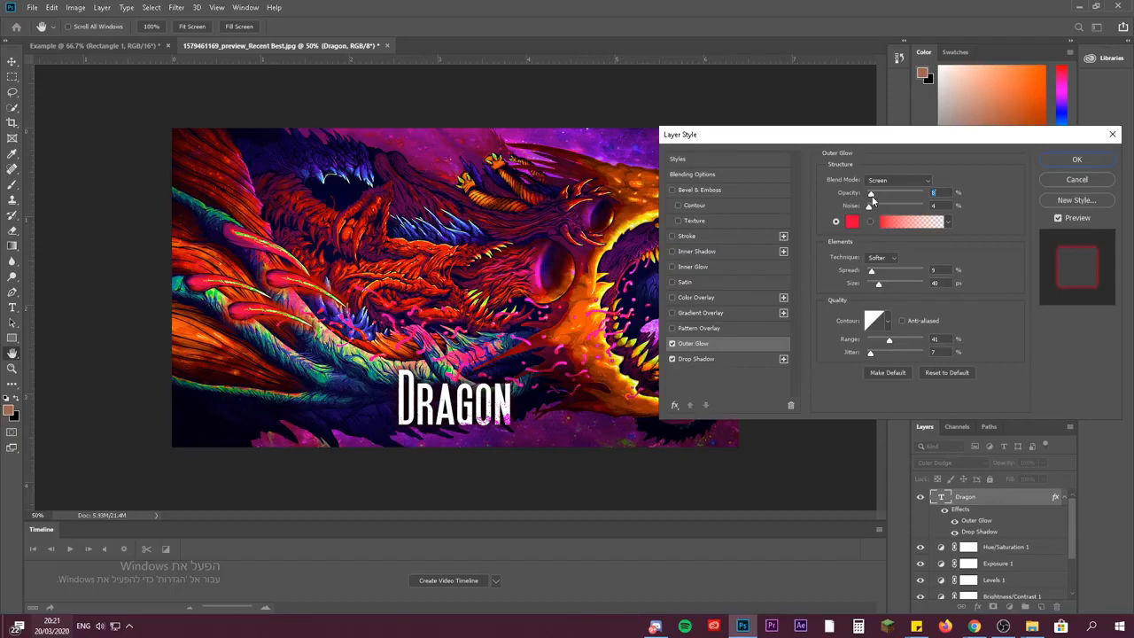
left_click(850, 222)
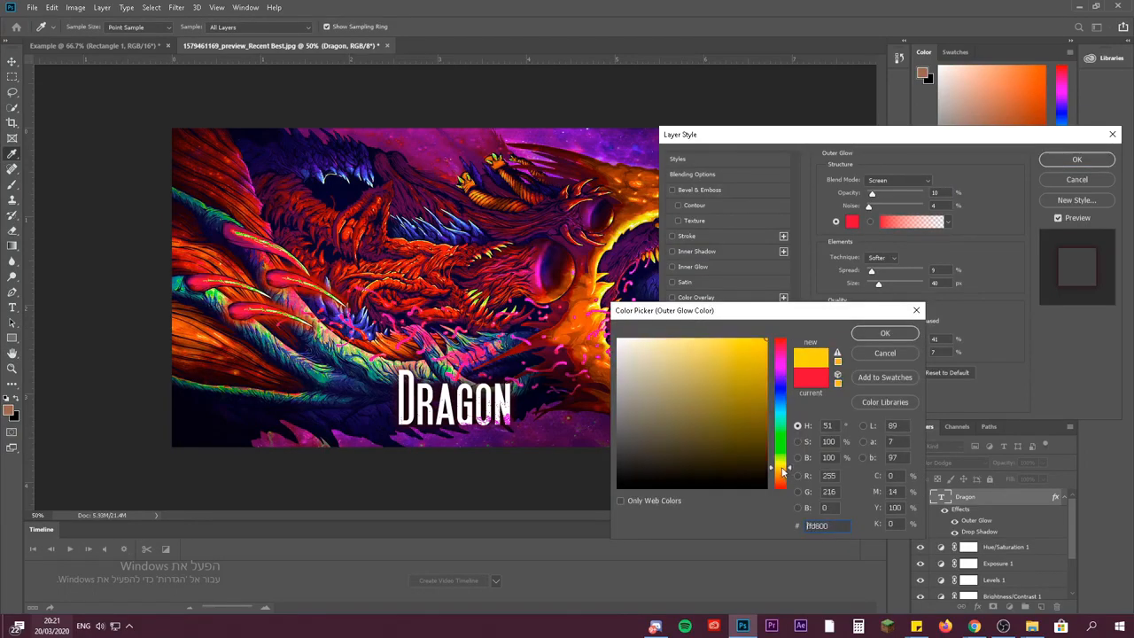
left_click(884, 334)
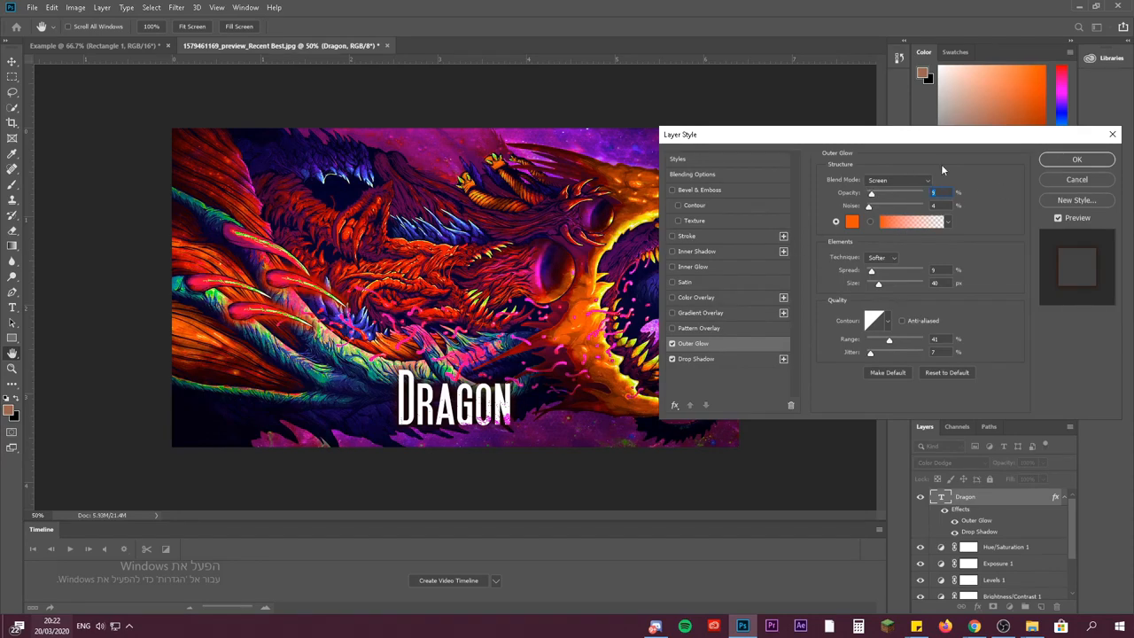
left_click(1077, 160)
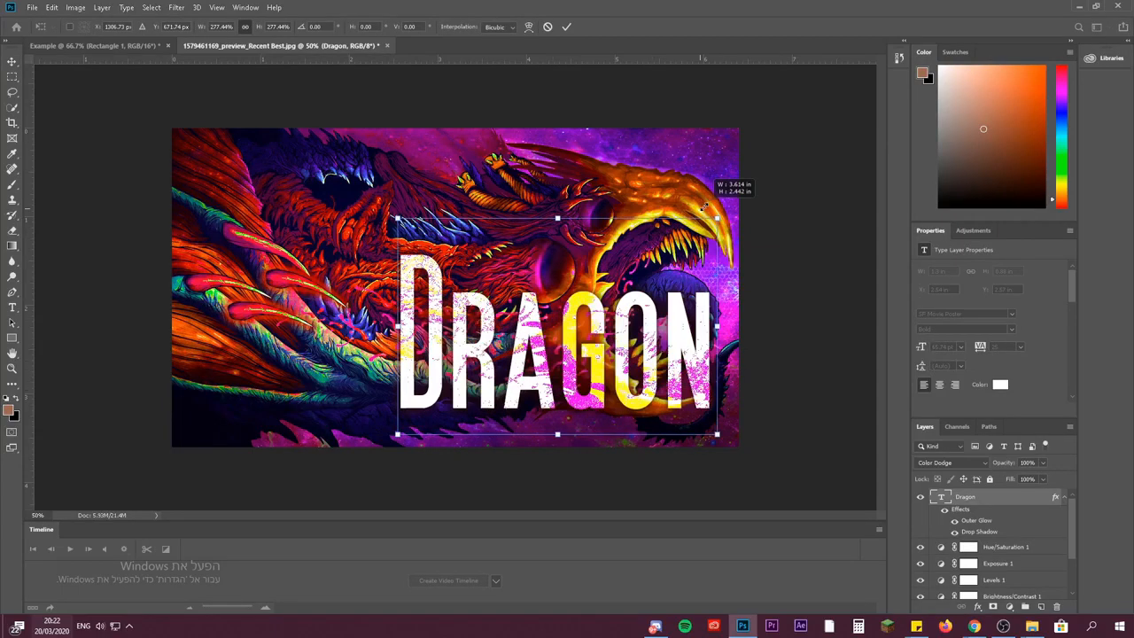
Transform the DRAGON title, ending with it small near the bottom centre.
left_click_drag(716, 434, 479, 434)
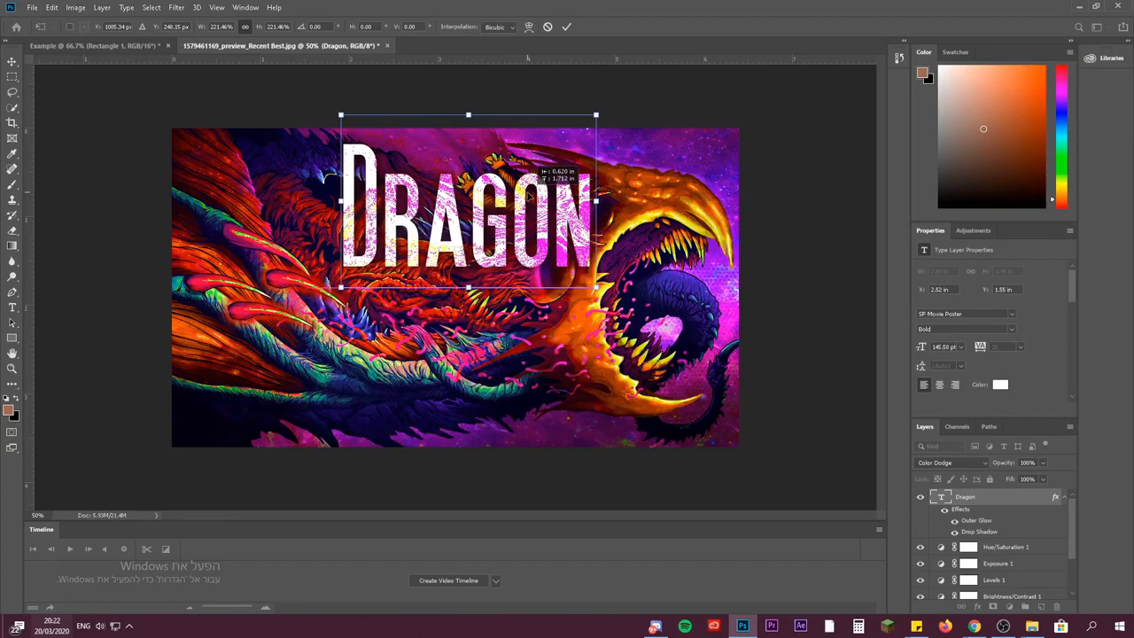
left_click_drag(468, 202, 468, 390)
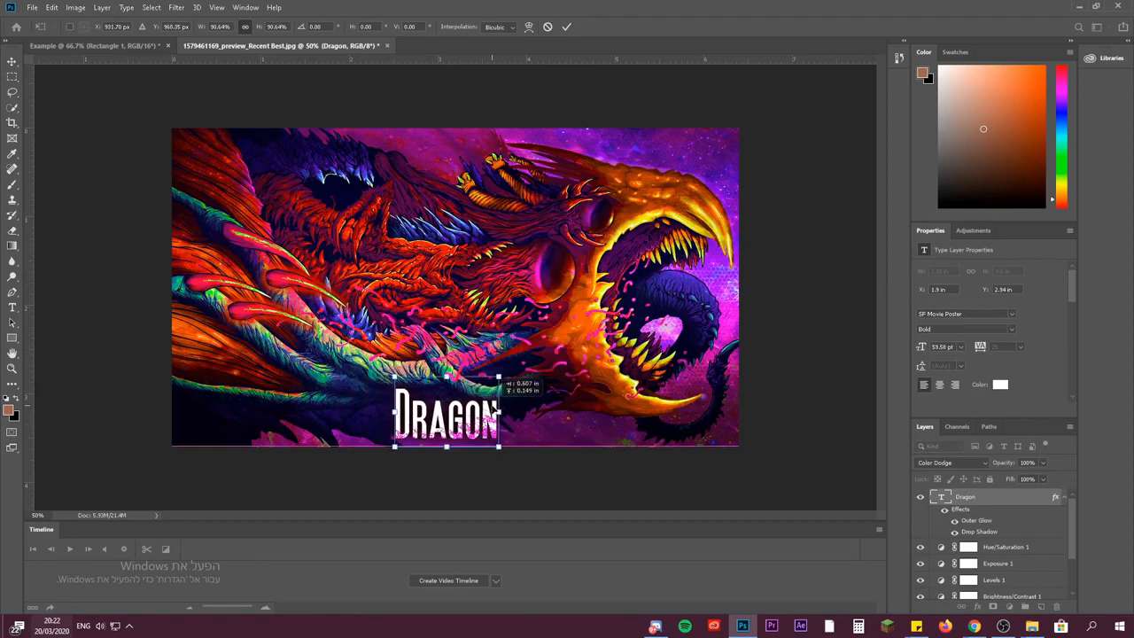
left_click_drag(447, 415, 457, 415)
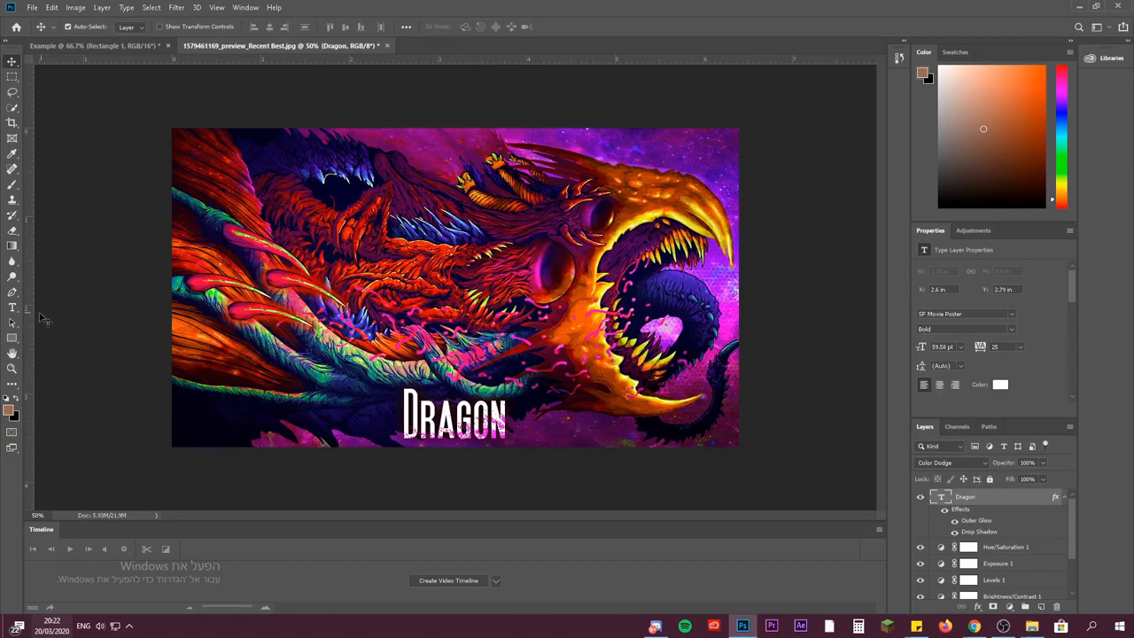
mouse_move(12, 308)
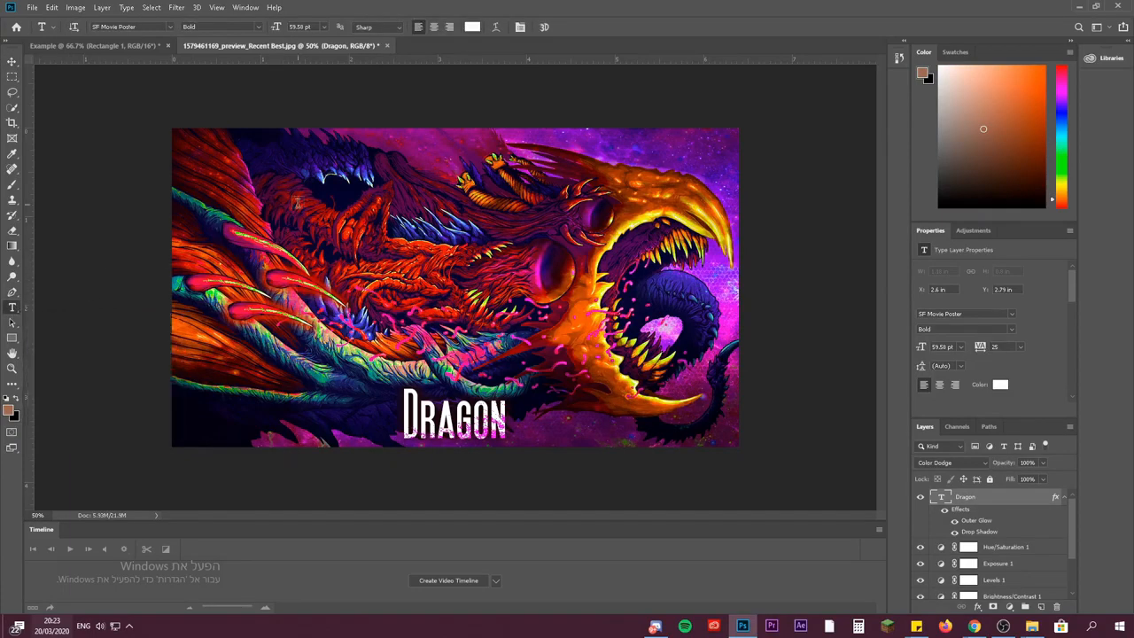
Create the white 'EXAMPLE' text layer and centre it above the DRAGON title.
left_click(328, 200)
type("example")
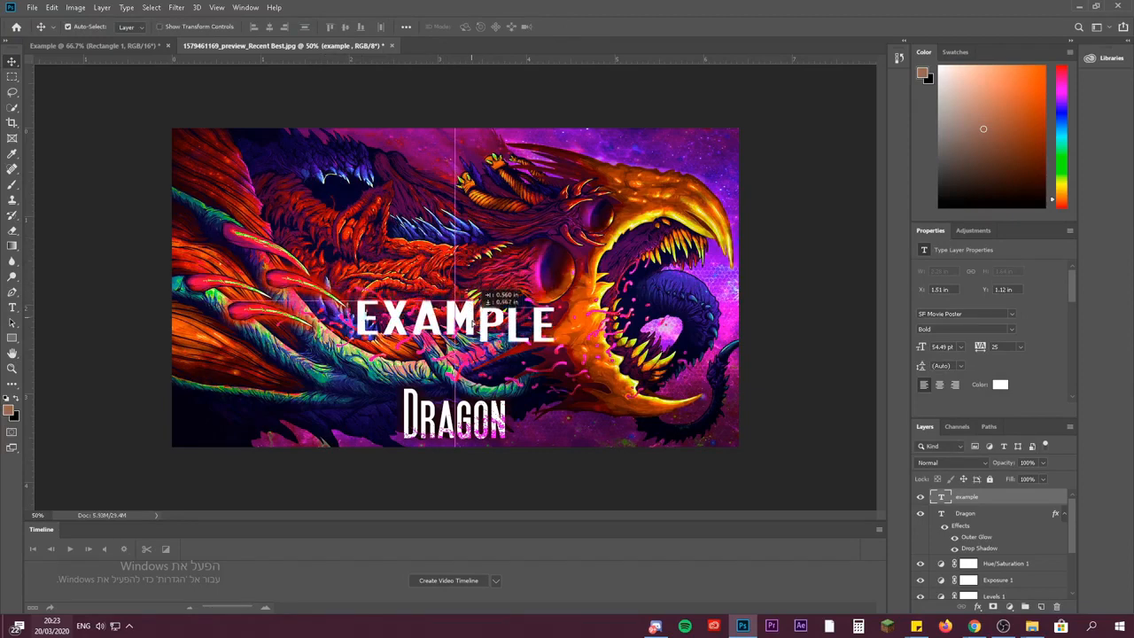
left_click_drag(453, 319, 454, 363)
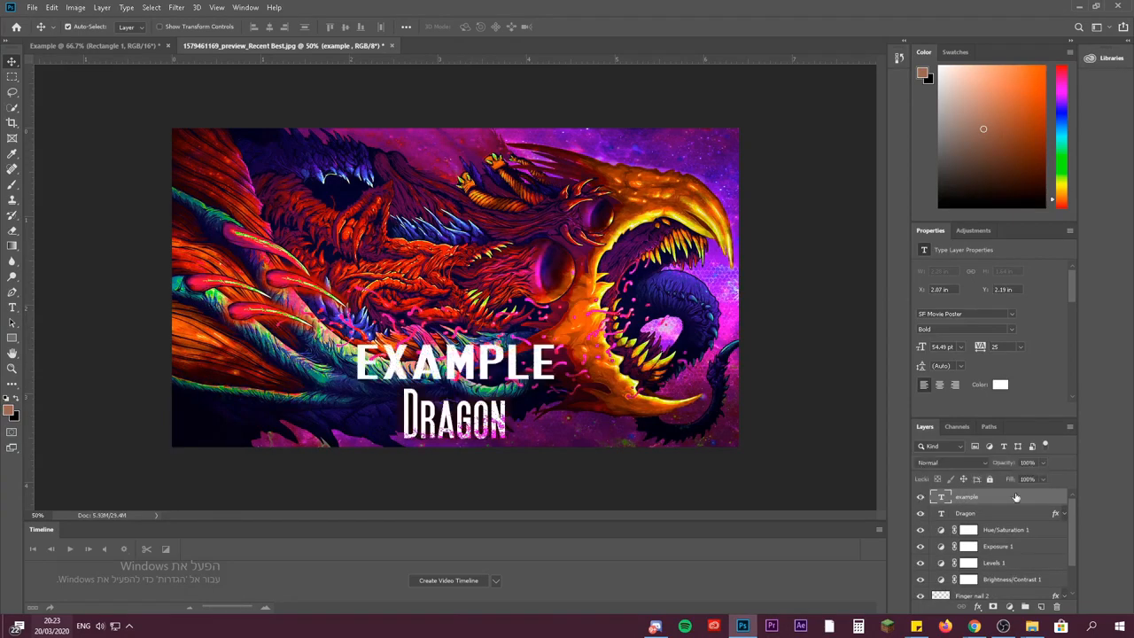
left_click_drag(453, 362, 532, 354)
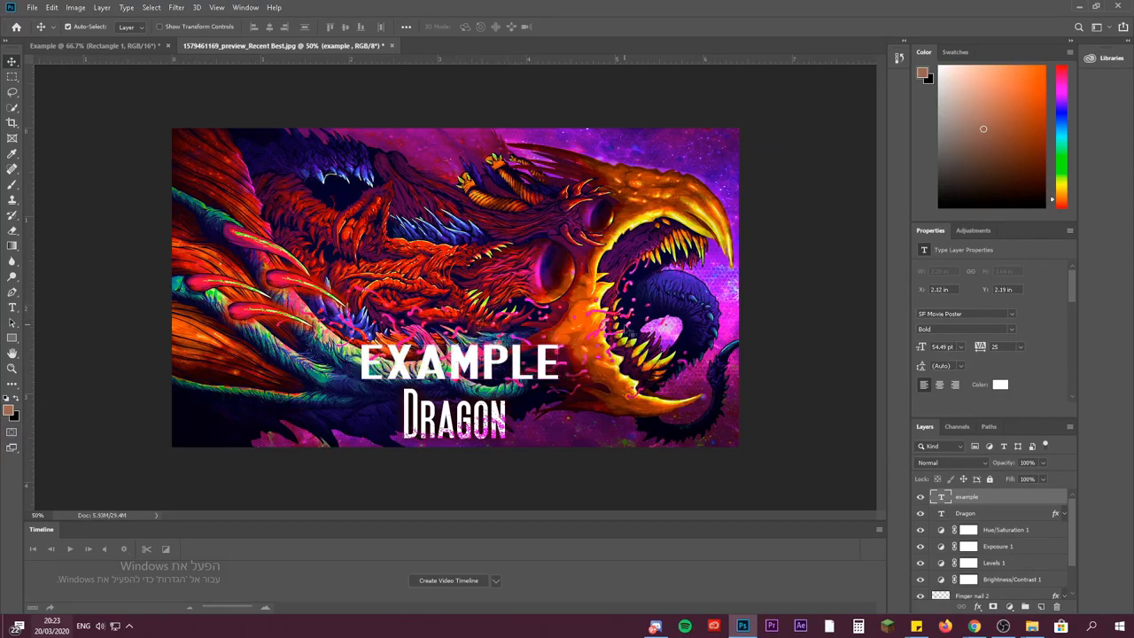
left_click_drag(461, 363, 475, 364)
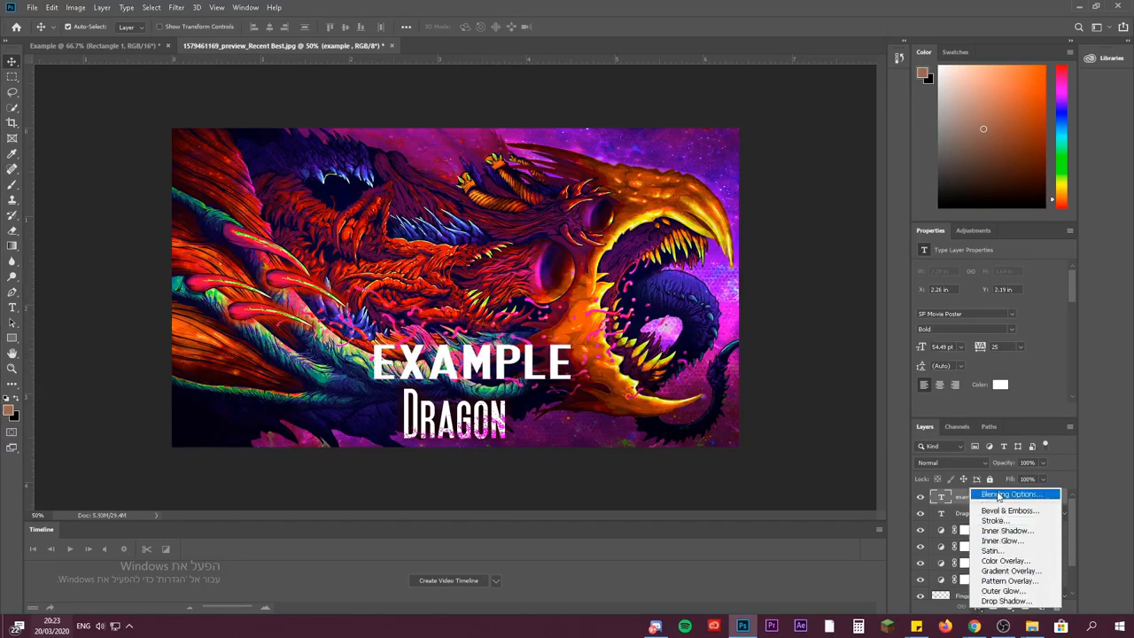
Add an inner glow and a red stroke to the EXAMPLE text layer.
left_click(1008, 494)
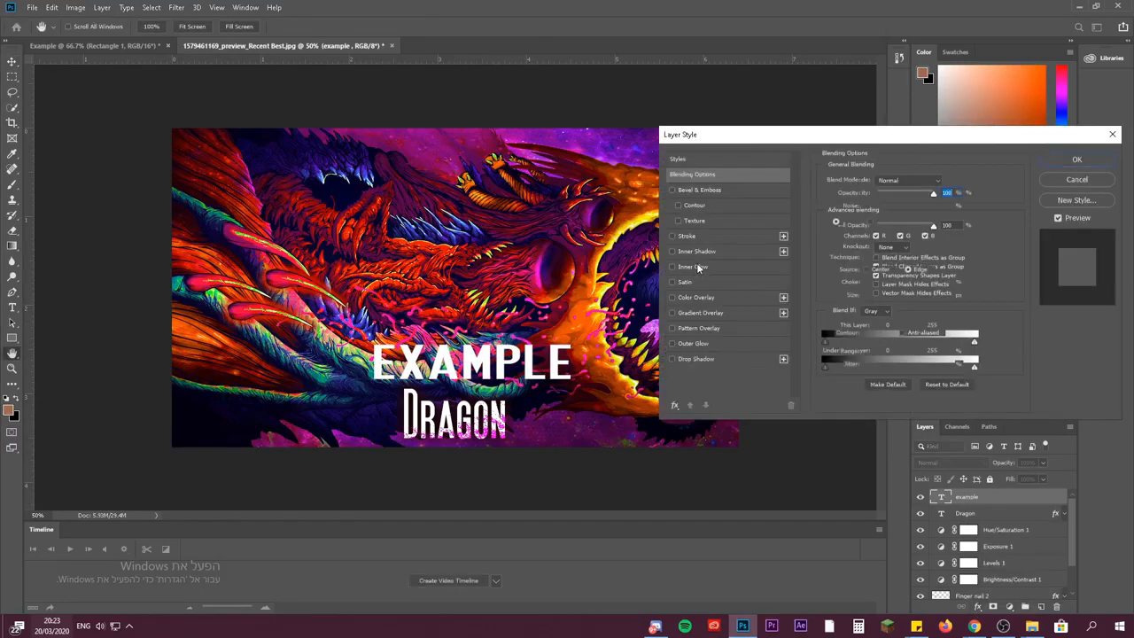
left_click(698, 252)
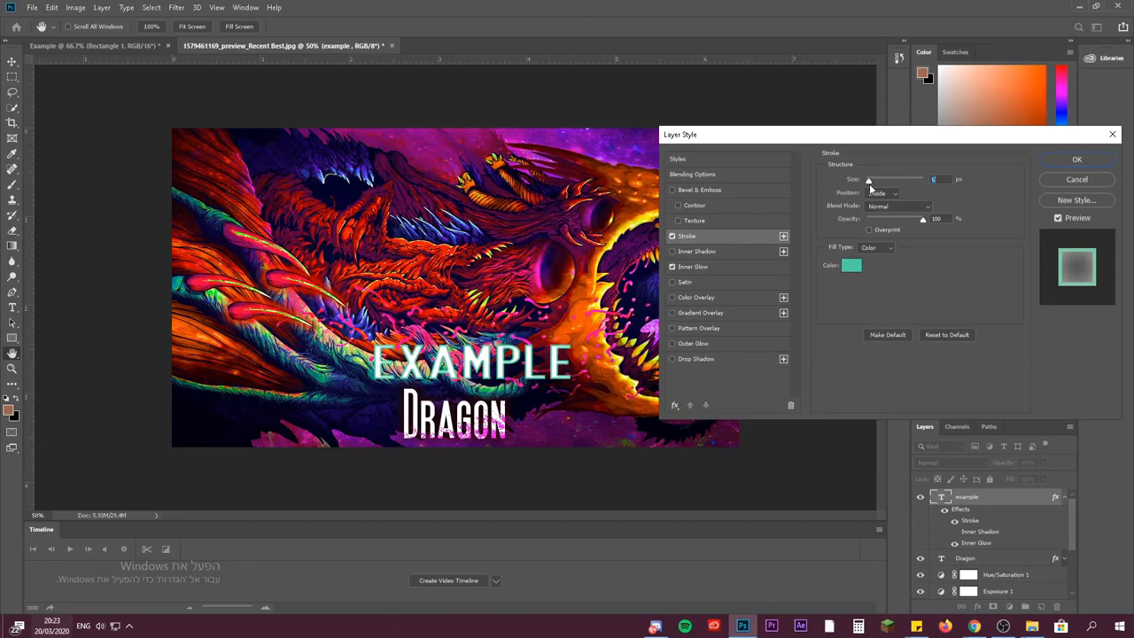
left_click(851, 266)
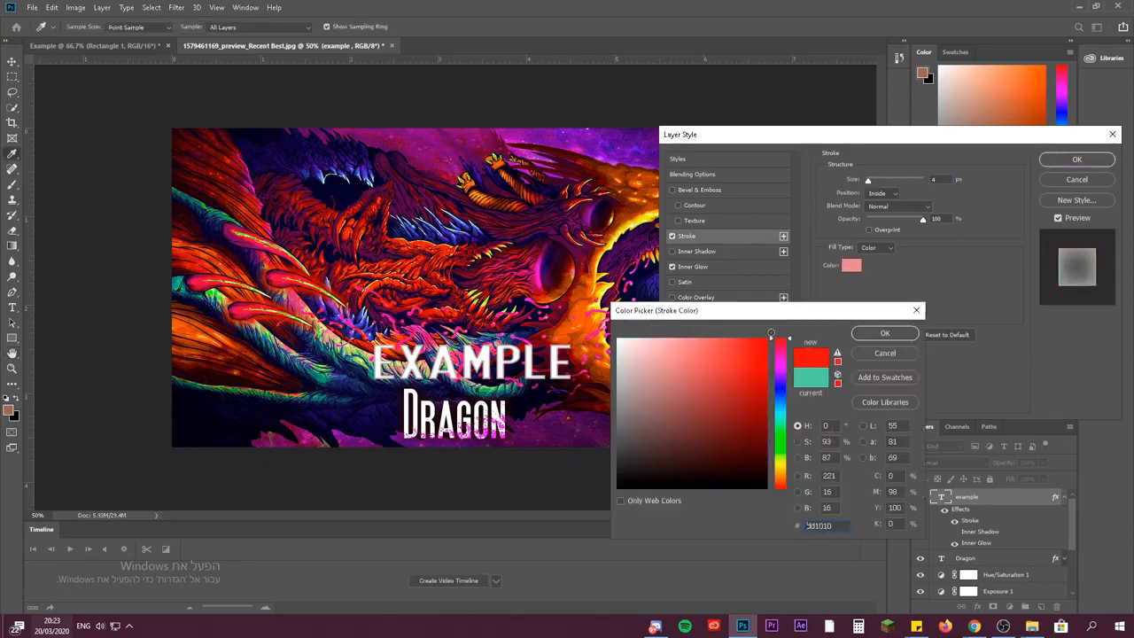
left_click(882, 333)
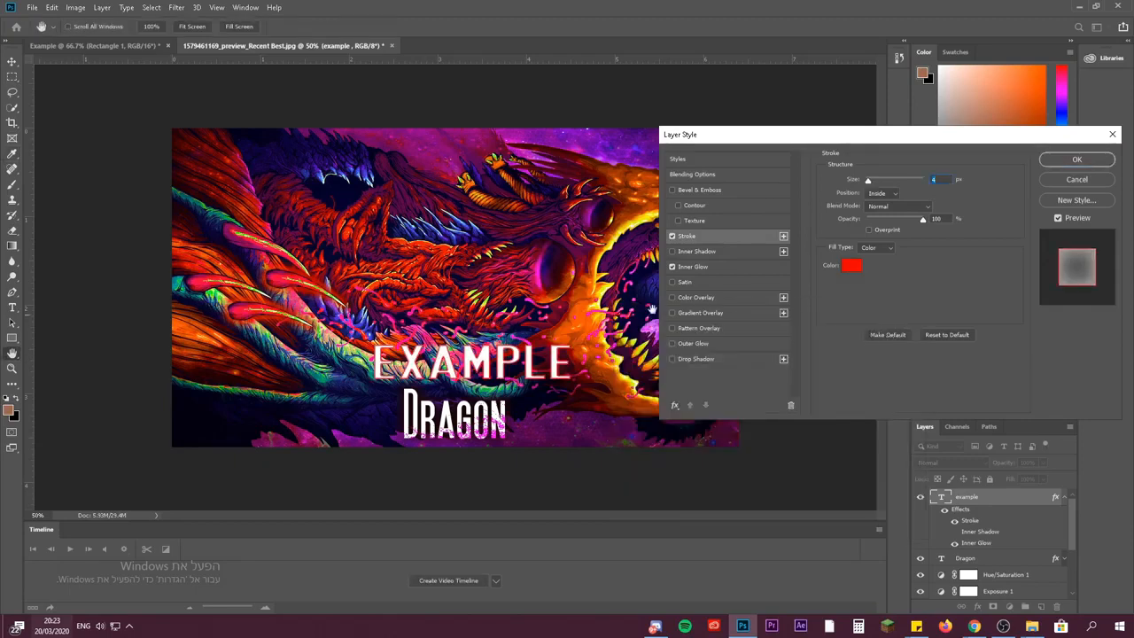
left_click(1078, 160)
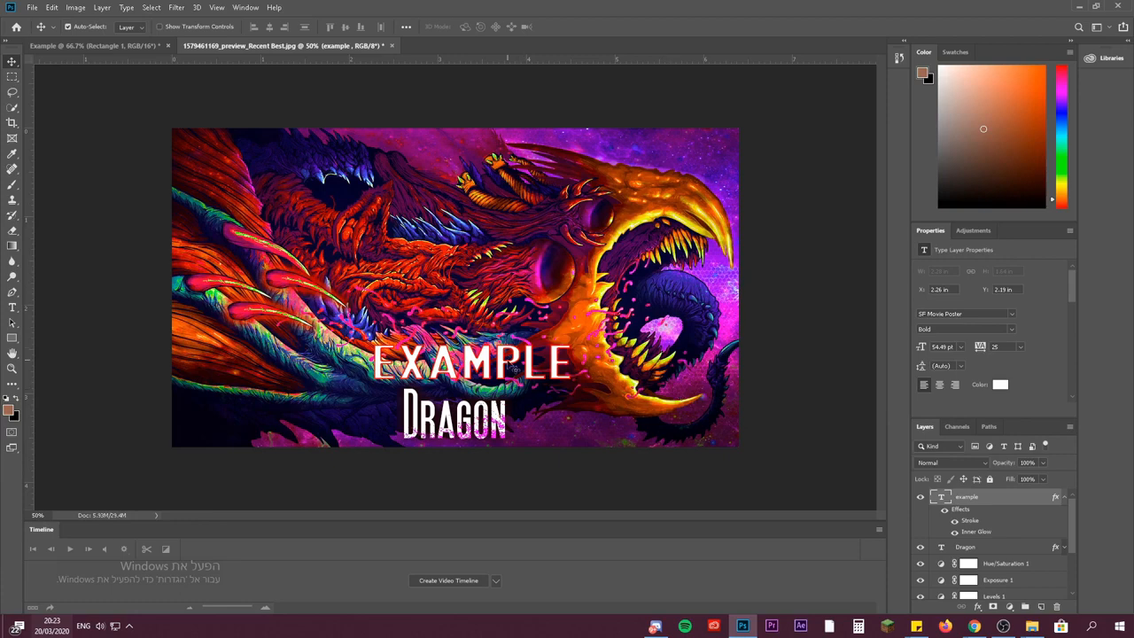
Nudge the styled EXAMPLE text so it sits centred just above DRAGON.
left_click_drag(470, 363, 452, 363)
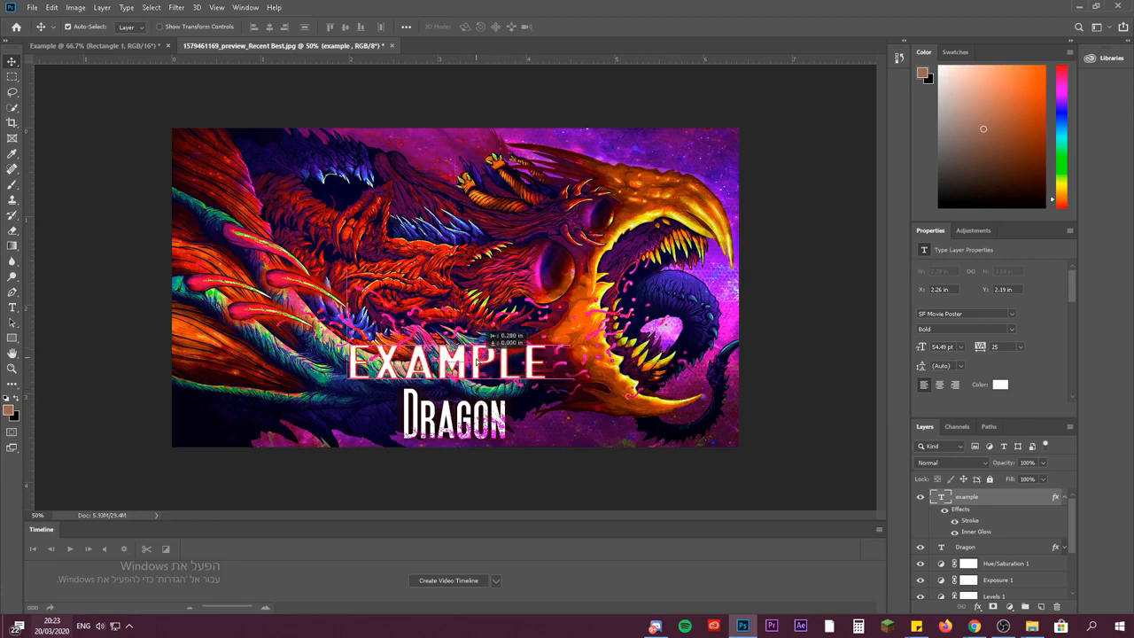
left_click_drag(478, 358, 454, 358)
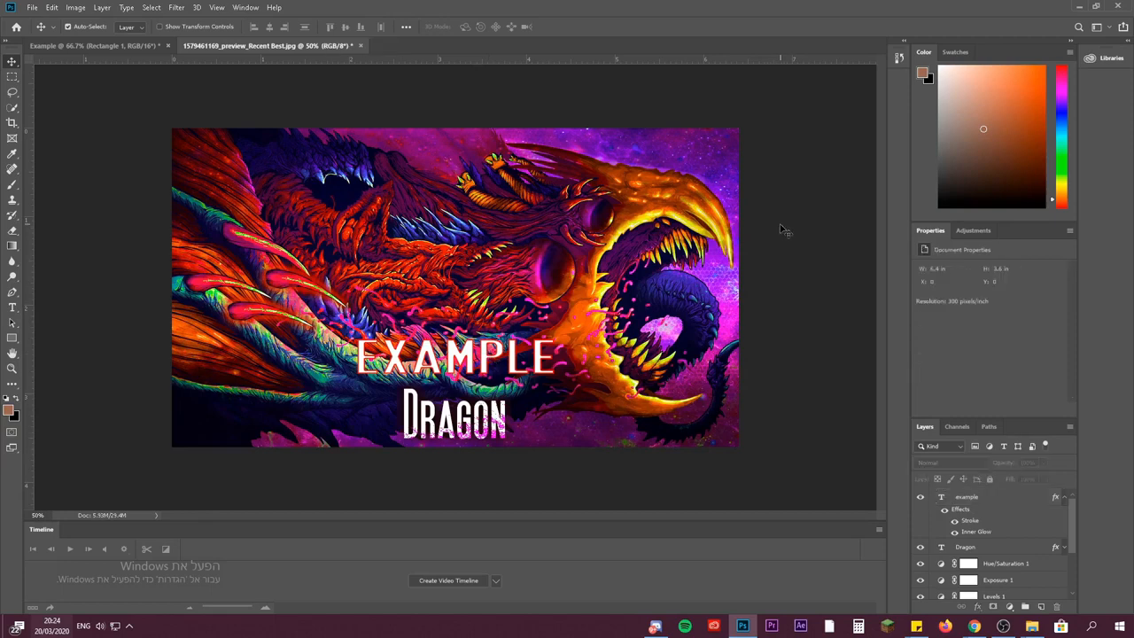
mouse_move(798, 229)
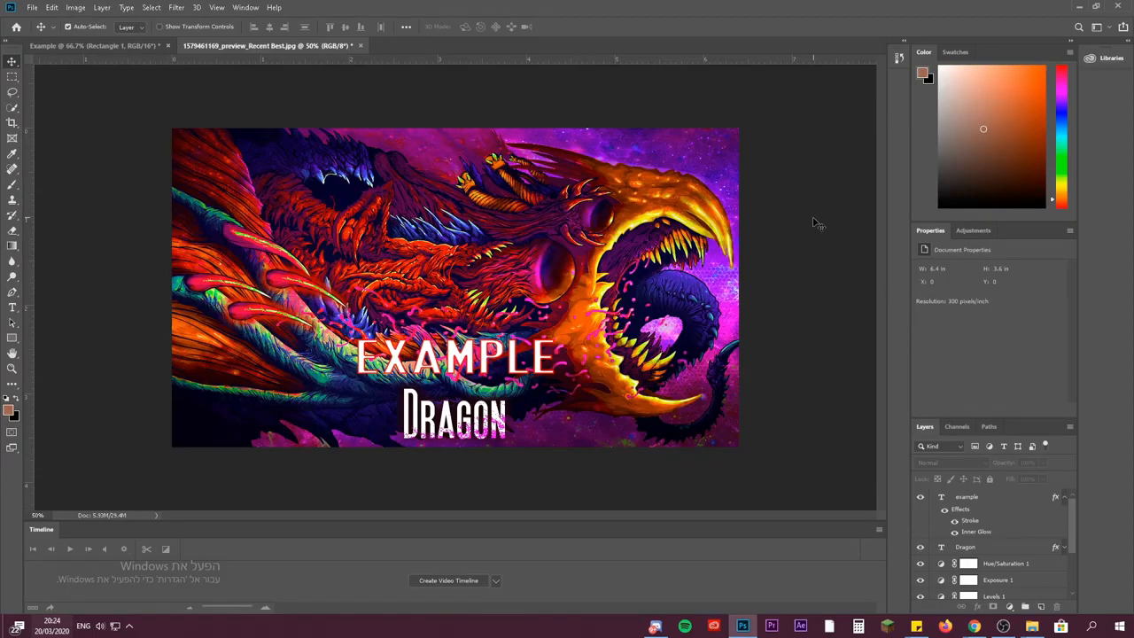
mouse_move(824, 238)
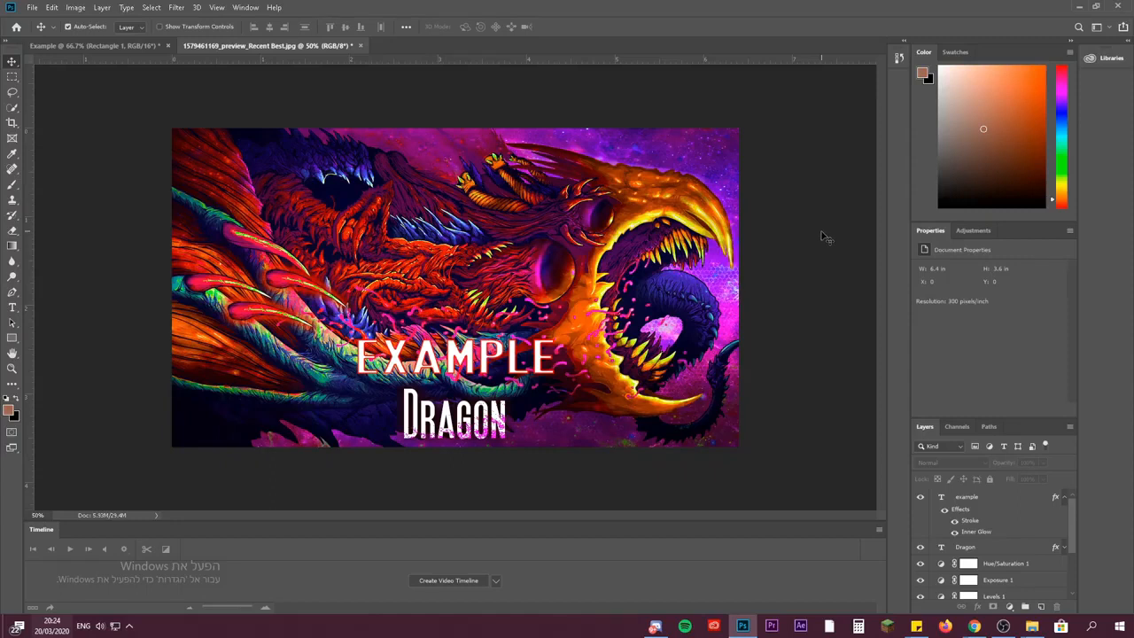